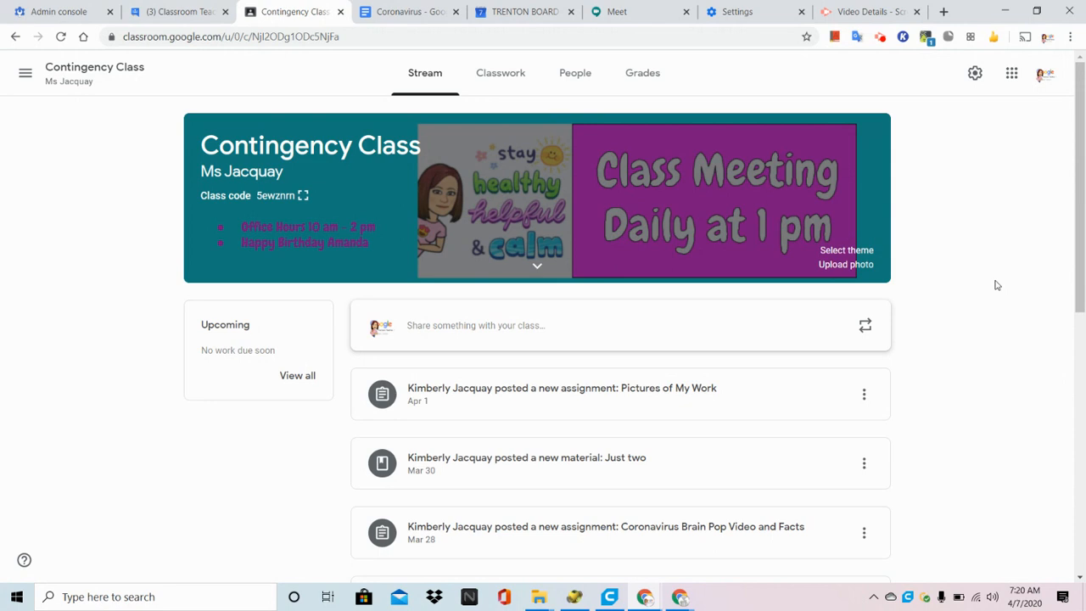
mouse_move(953, 243)
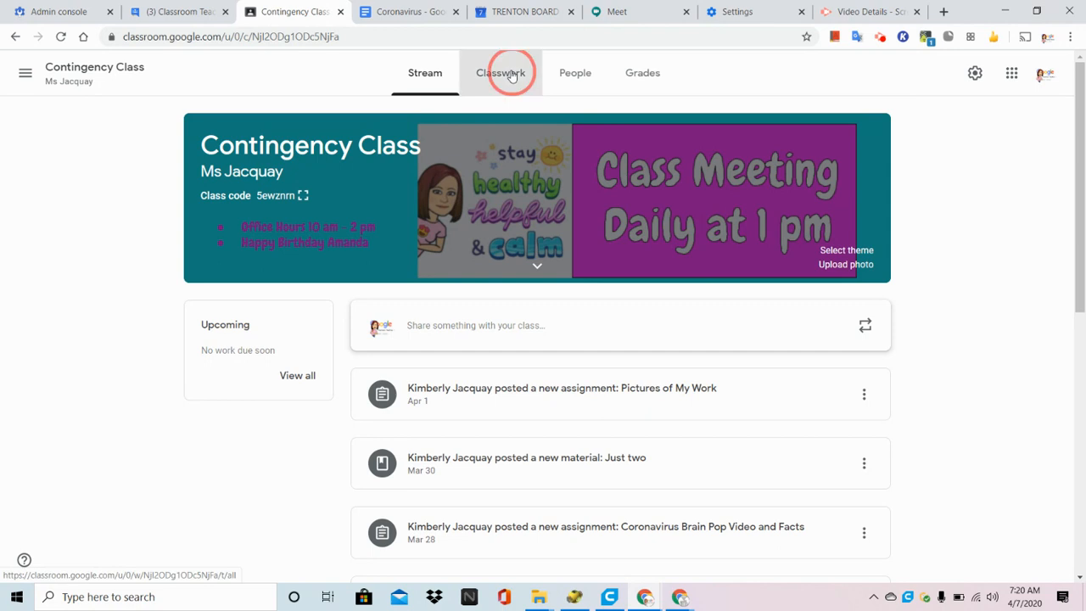
Show the Contingency Class classwork list with the Coronavirus Brain Pop assignment
left_click(501, 72)
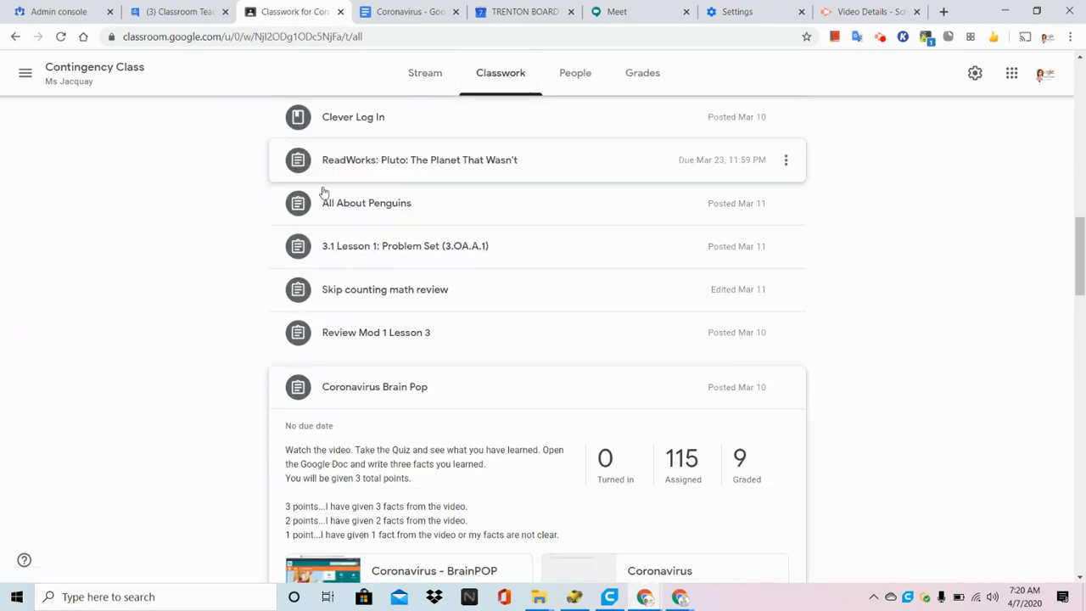
mouse_move(618, 471)
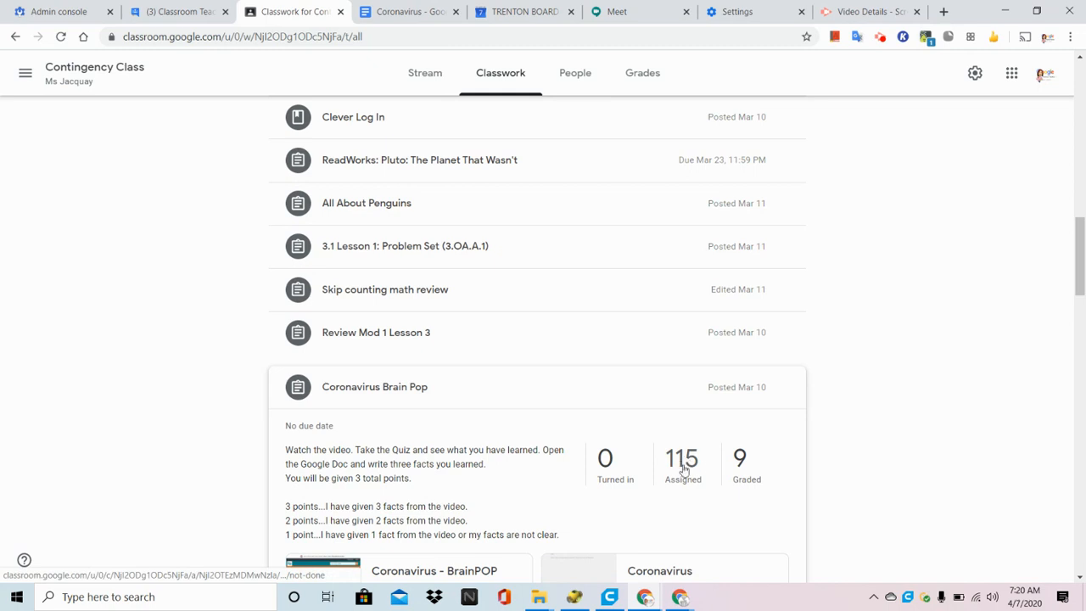
mouse_move(604, 458)
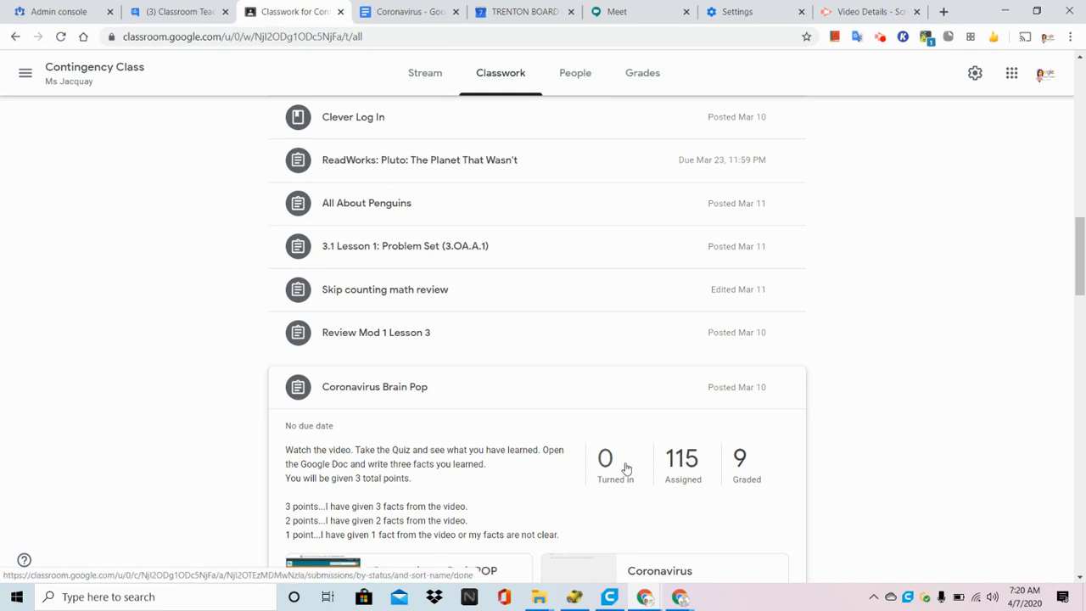
Show the Coronavirus Brain Pop student work page listing 115 assigned students
left_click(681, 458)
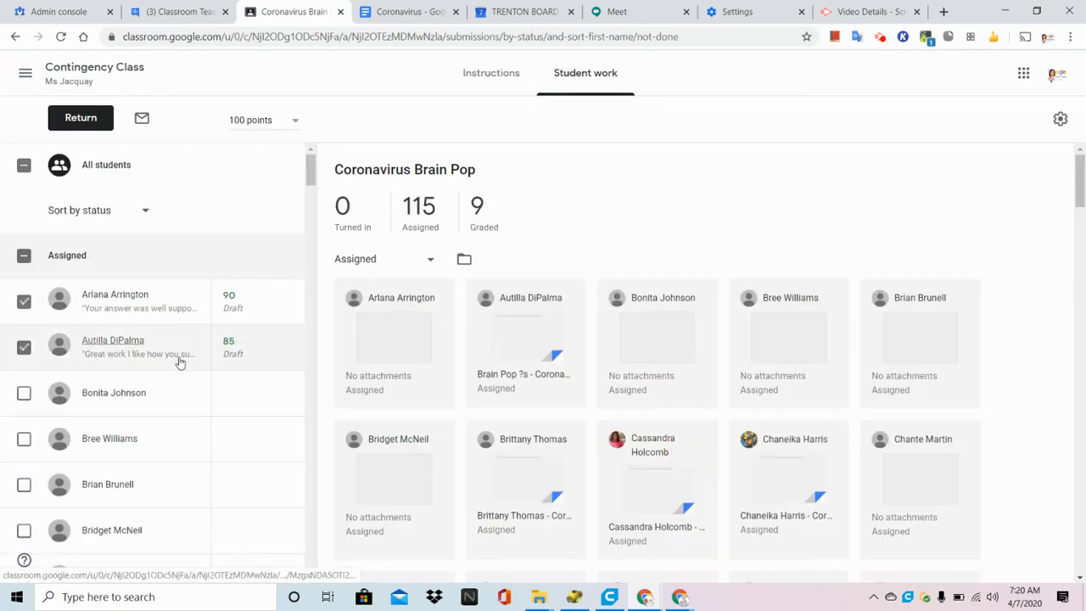
mouse_move(178, 332)
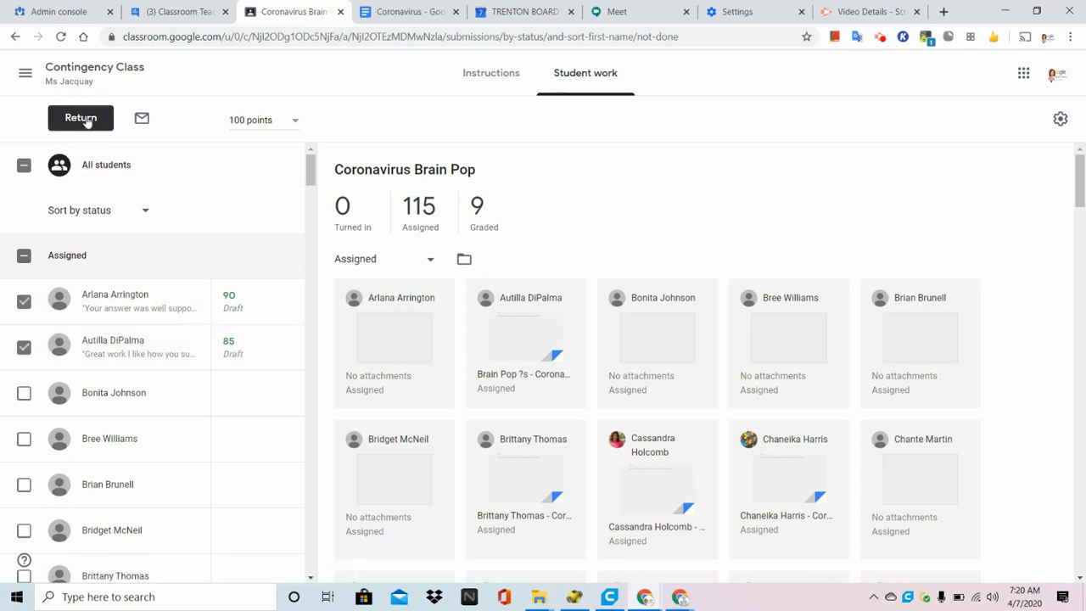
left_click(81, 118)
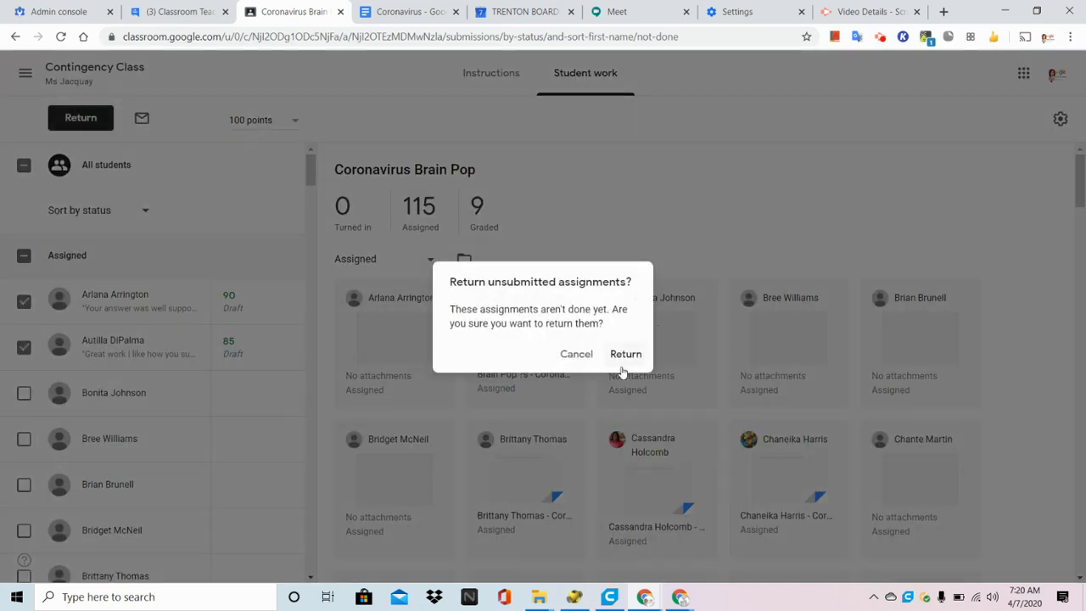
left_click(626, 354)
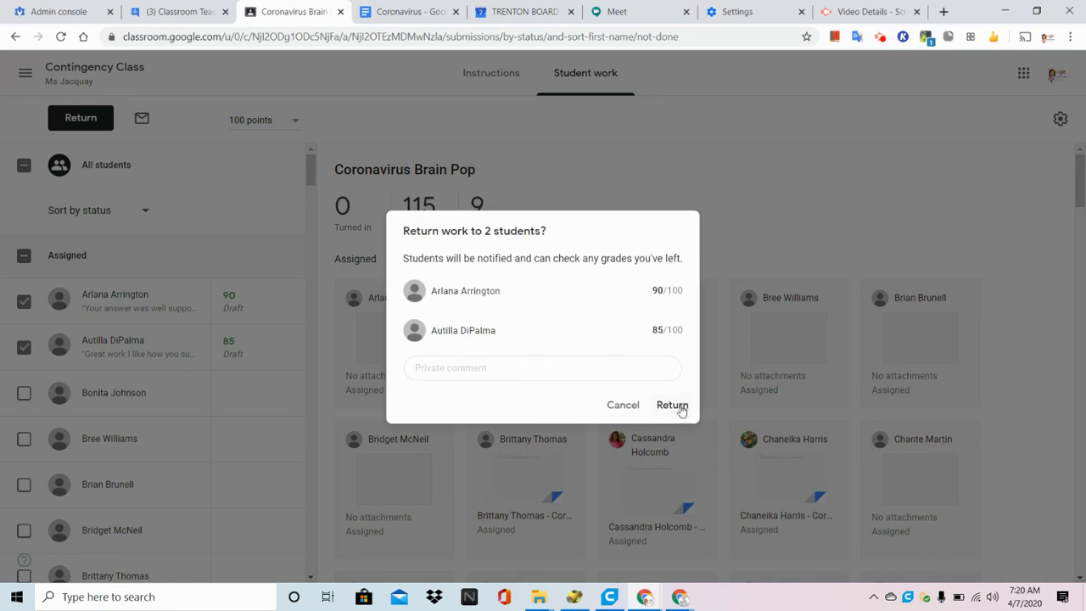
left_click(671, 404)
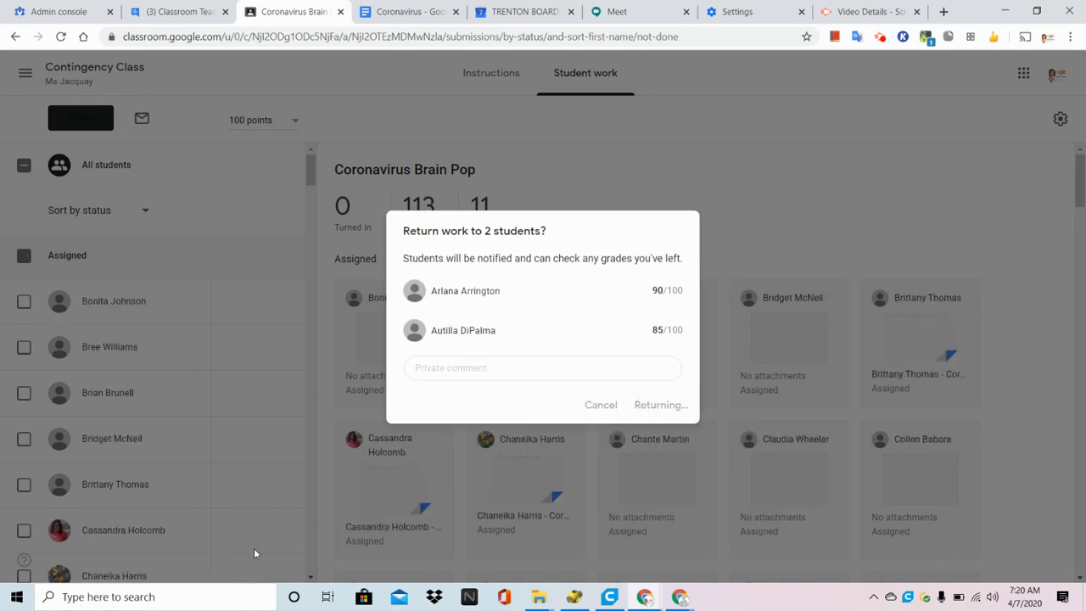
left_click(662, 404)
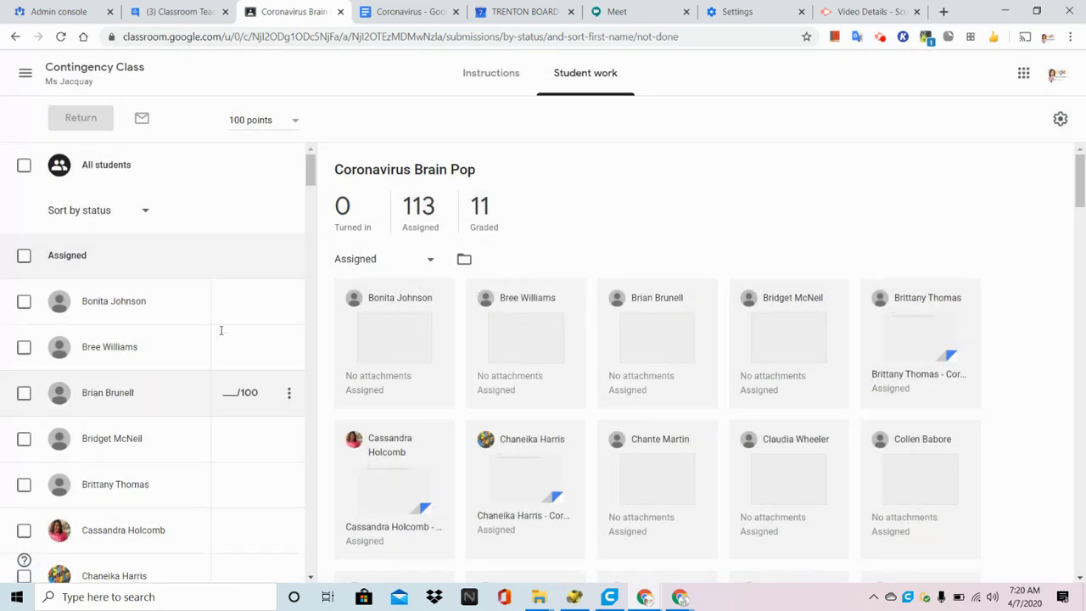
mouse_move(237, 307)
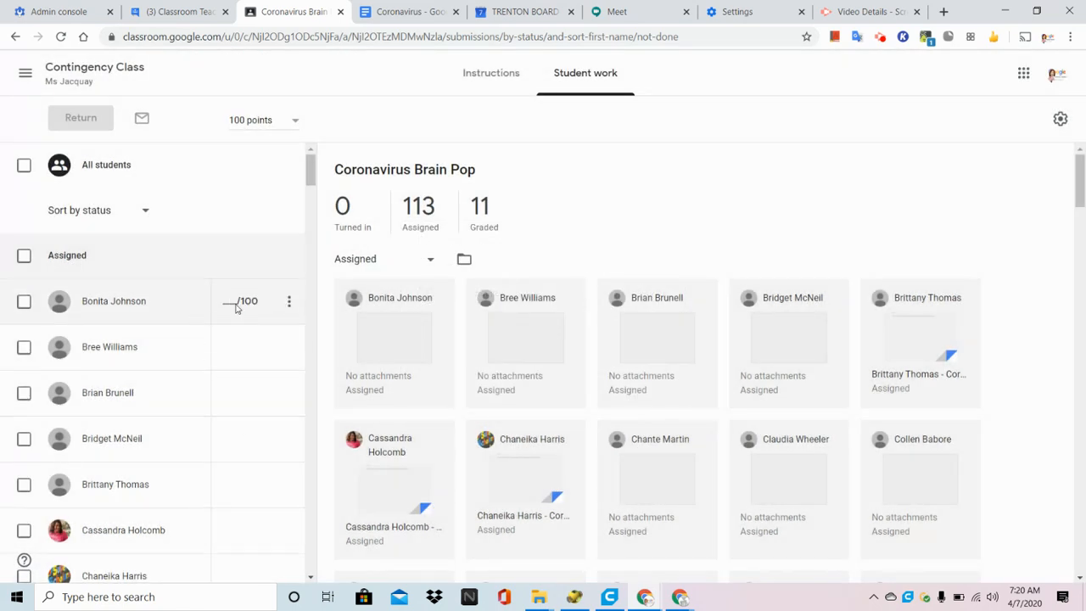
left_click(114, 301)
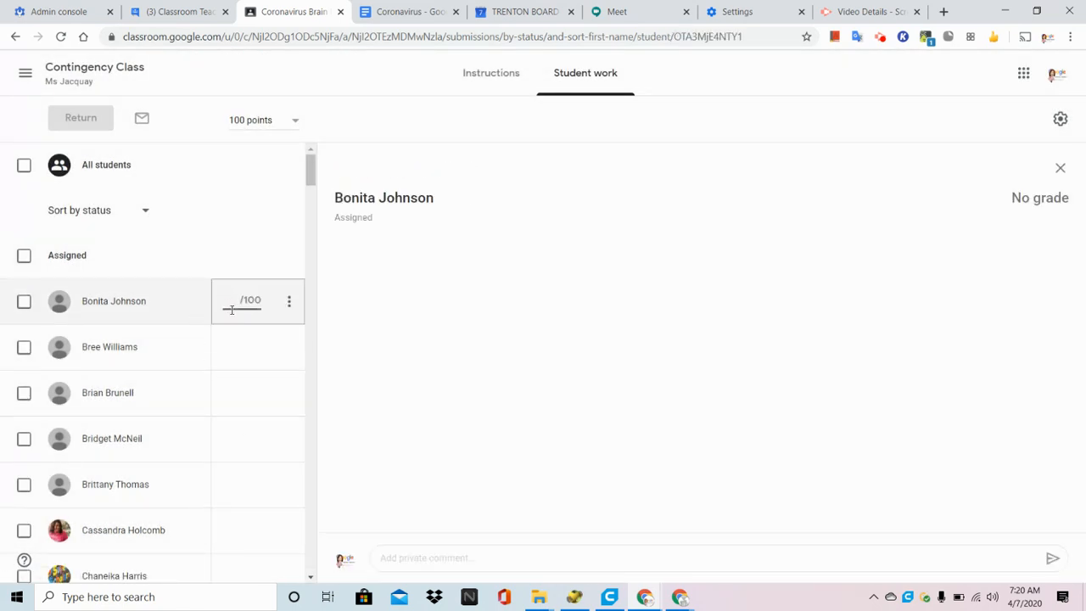
type("0")
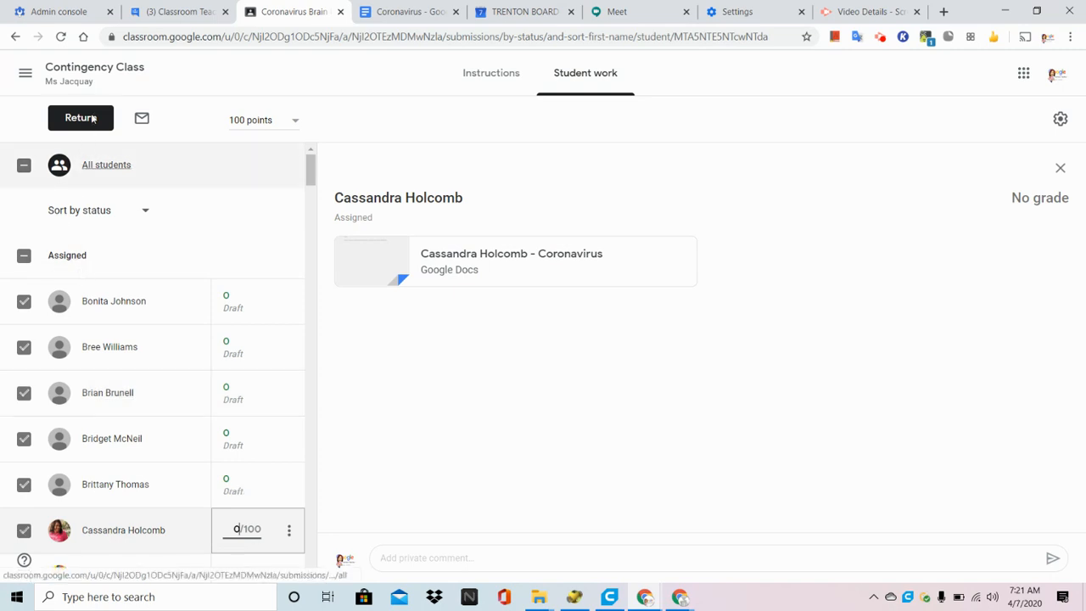
Return the six 0/100 grades with private comment 'You have turned in no work... reach out for help if needed.'
left_click(82, 117)
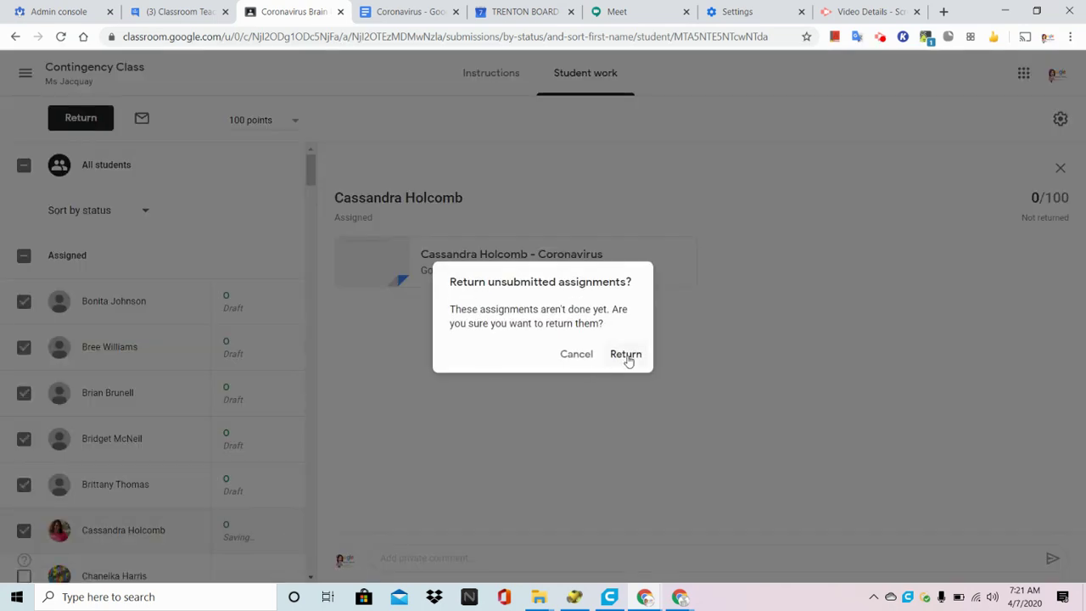
left_click(624, 354)
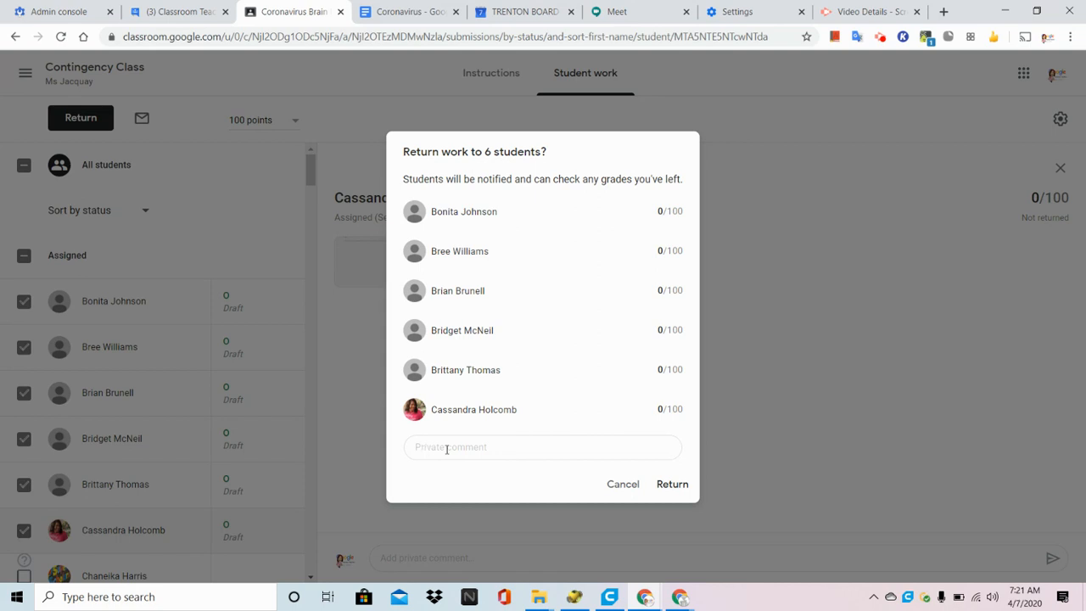
mouse_move(558, 207)
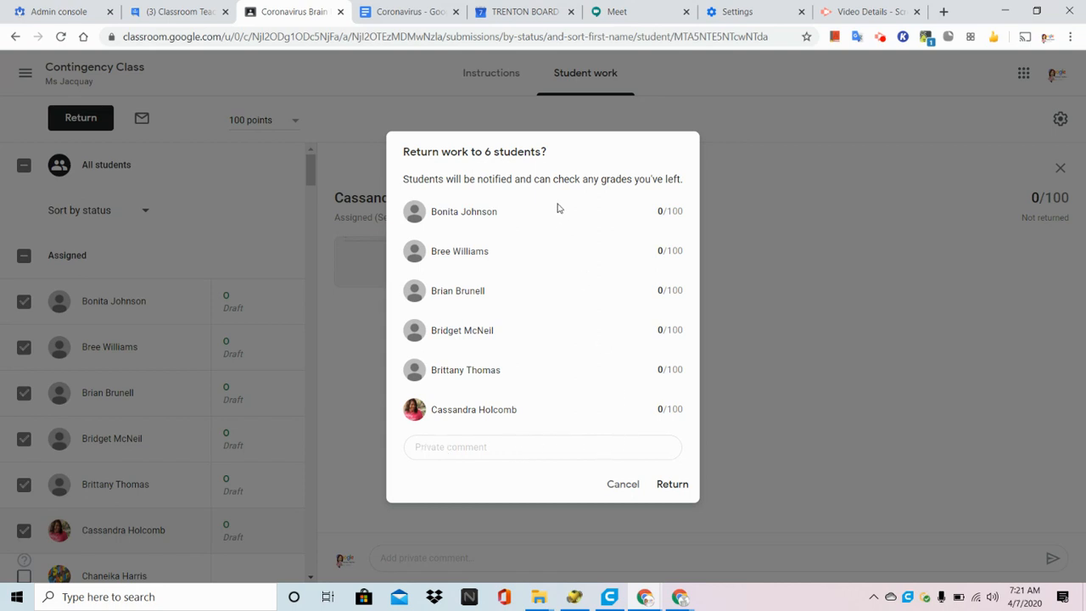
left_click(543, 448)
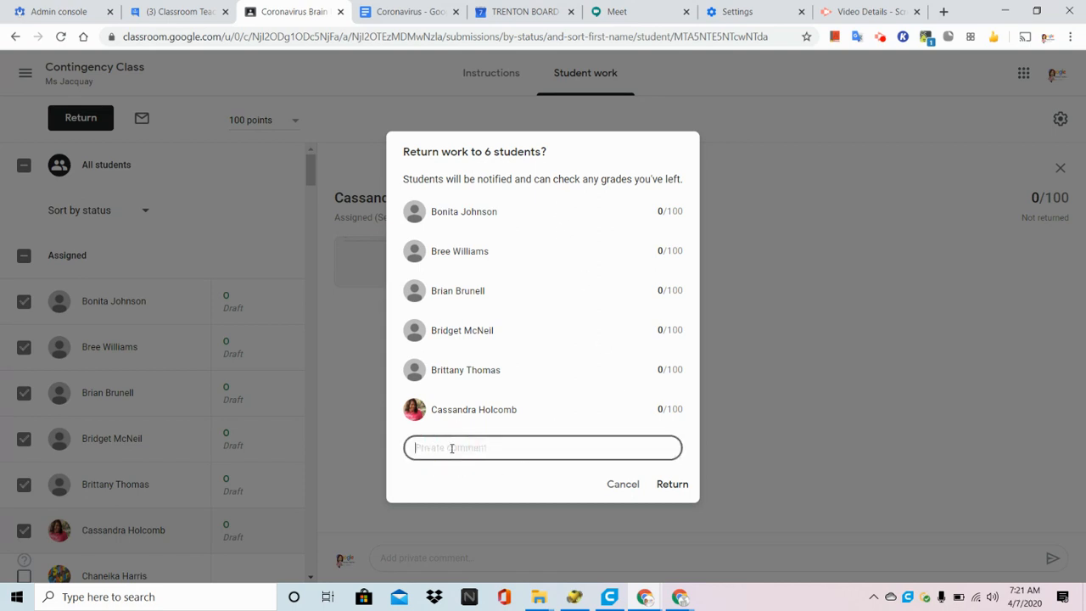
type("You have turned in no work for this assignment. Please reach out for help if needed.")
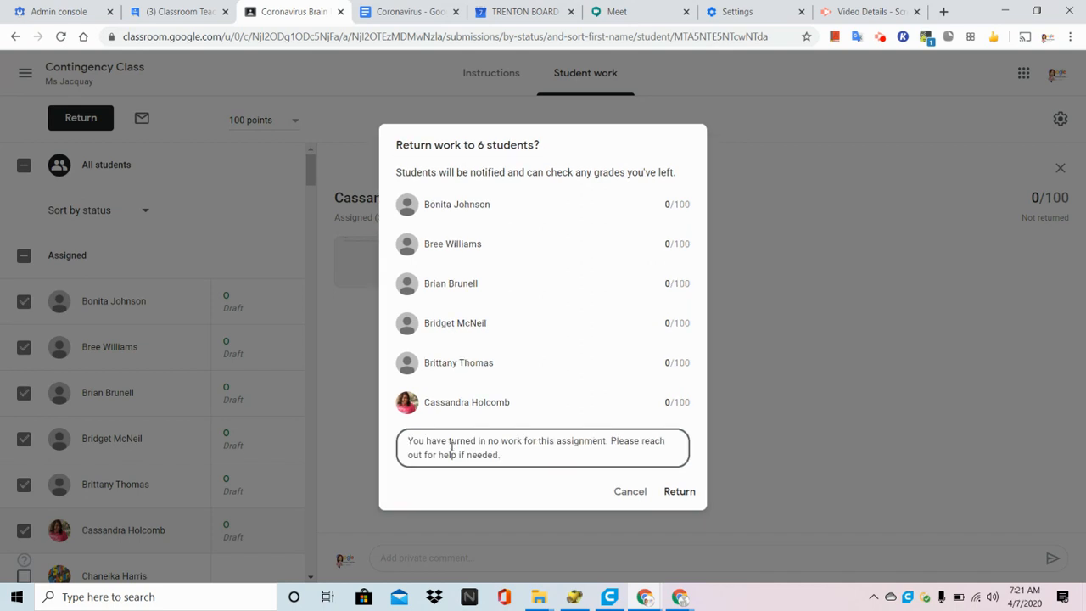
mouse_move(682, 450)
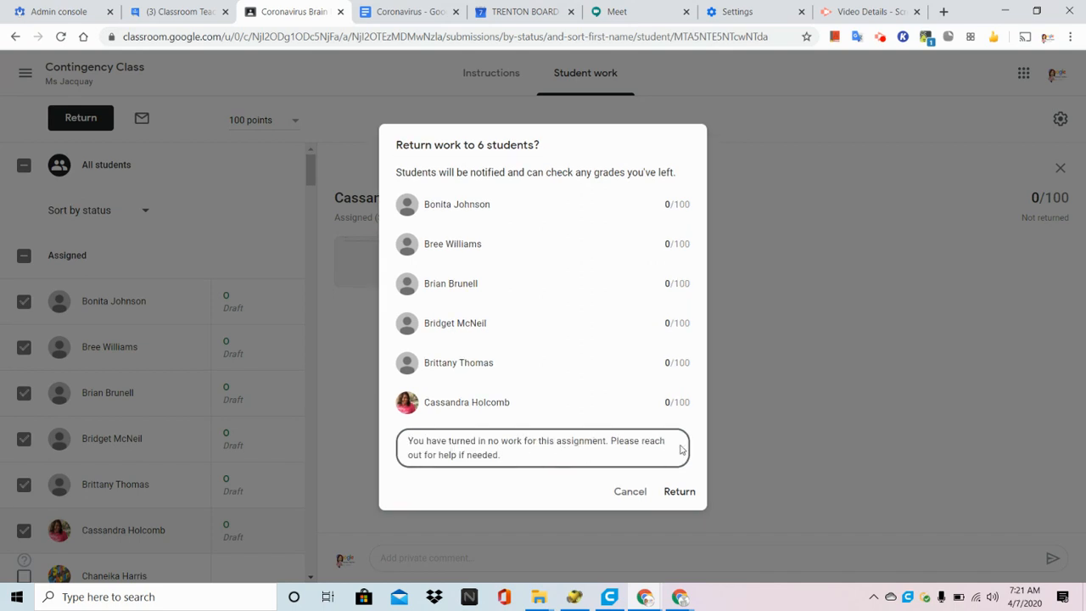
mouse_move(611, 502)
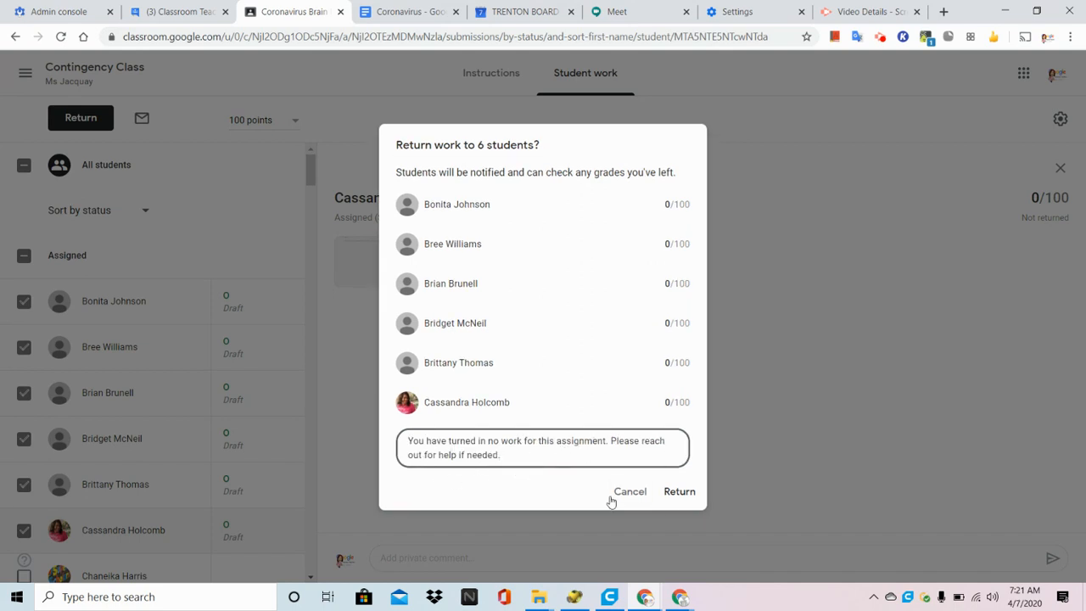
left_click(679, 492)
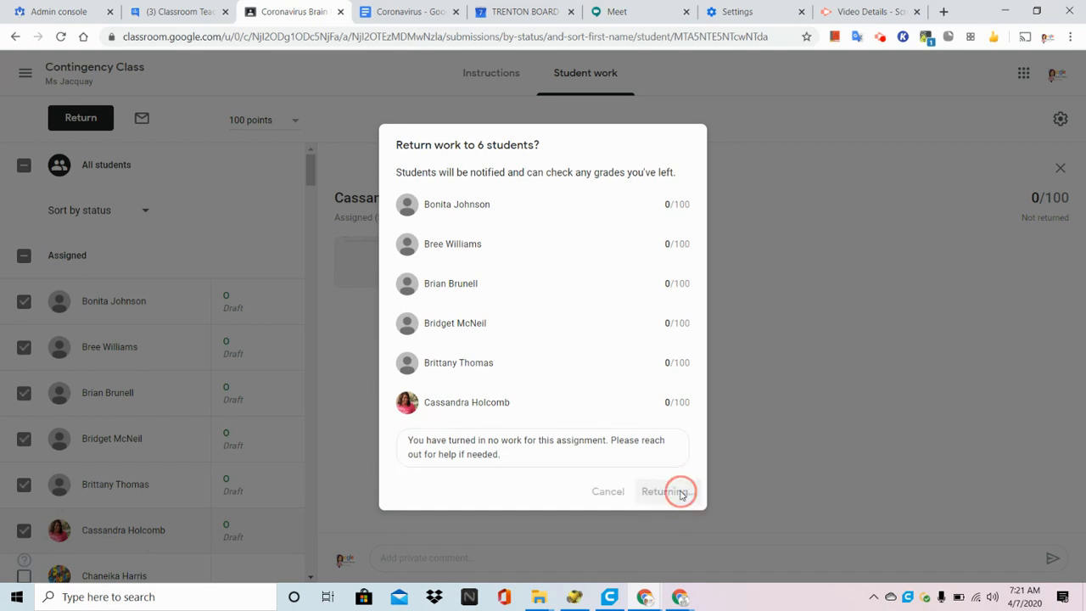
Confirm the 6 submissions returned and review the six students now under Graded
left_click(668, 490)
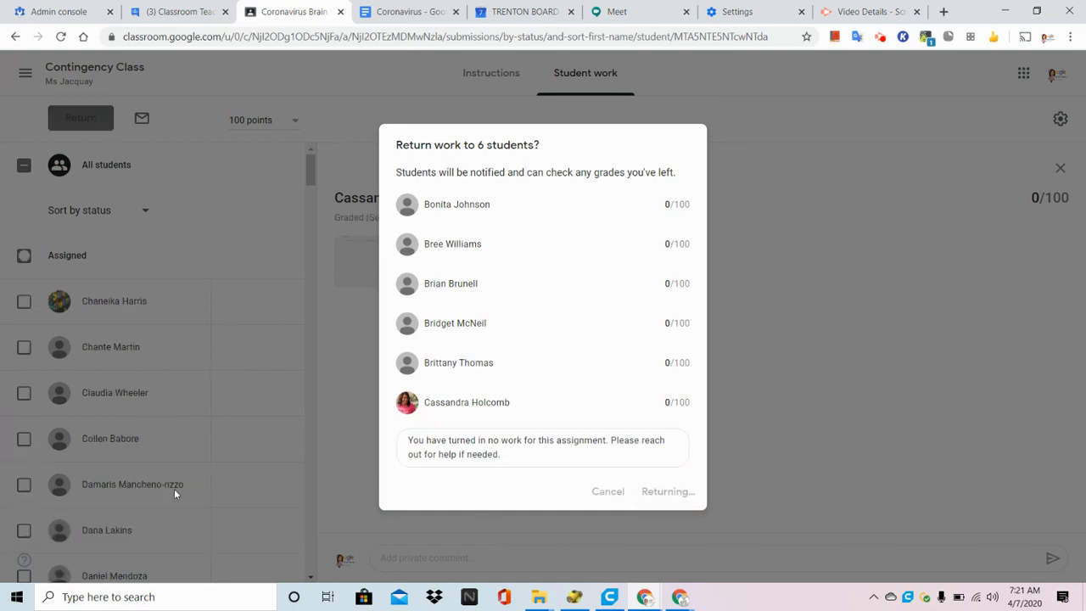
left_click(668, 492)
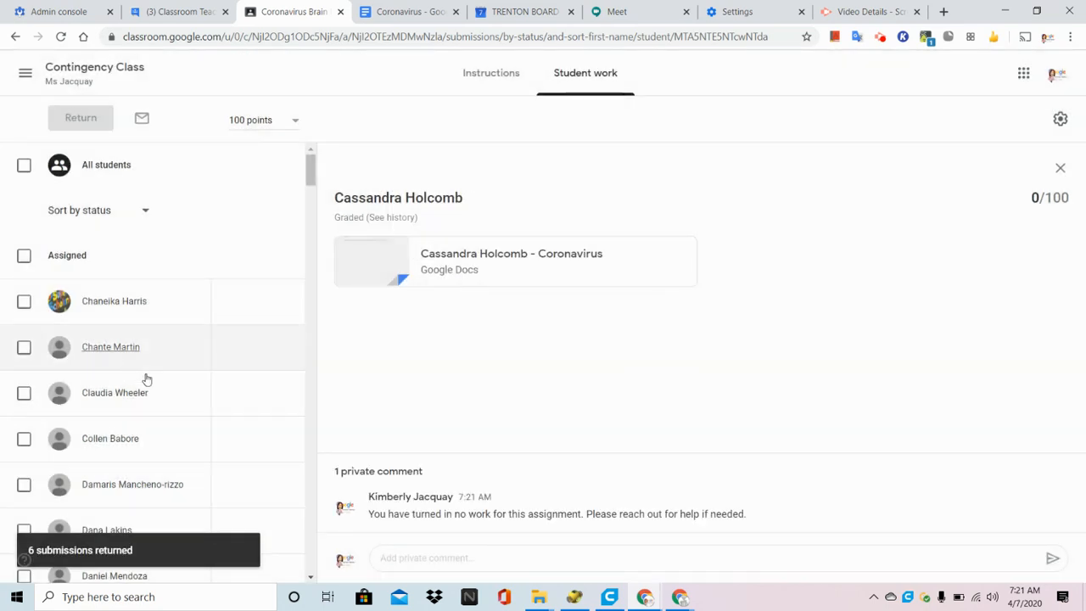
scroll("down", 3)
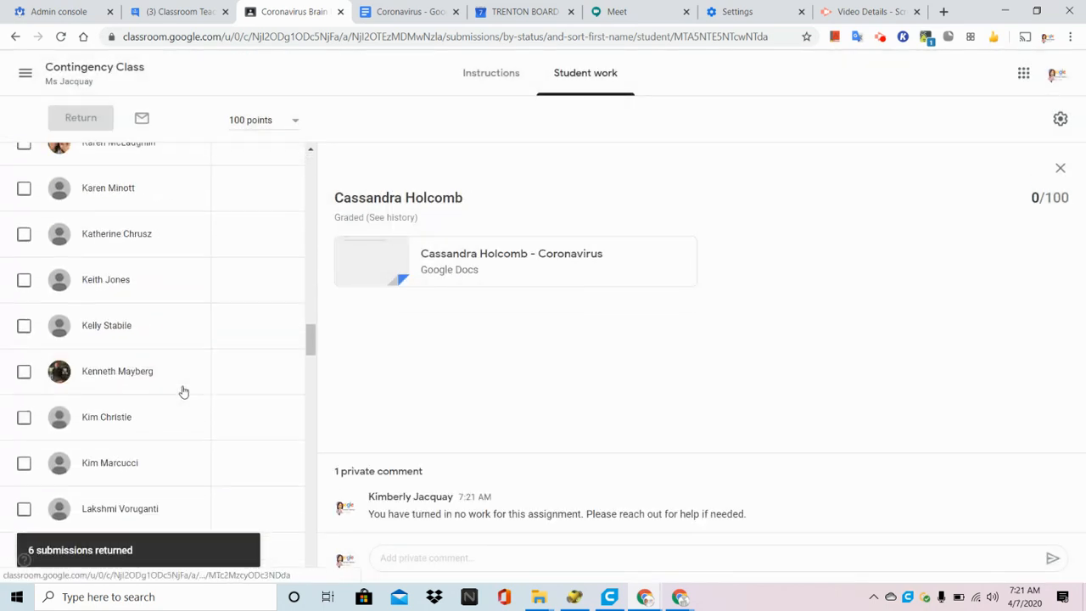
scroll("down", 3)
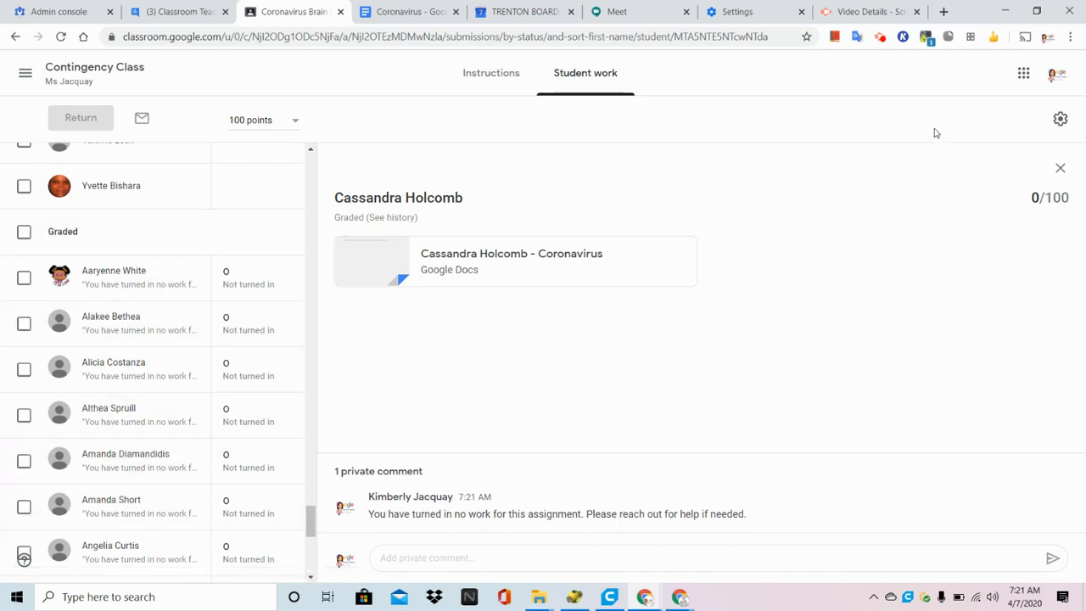
mouse_move(882, 48)
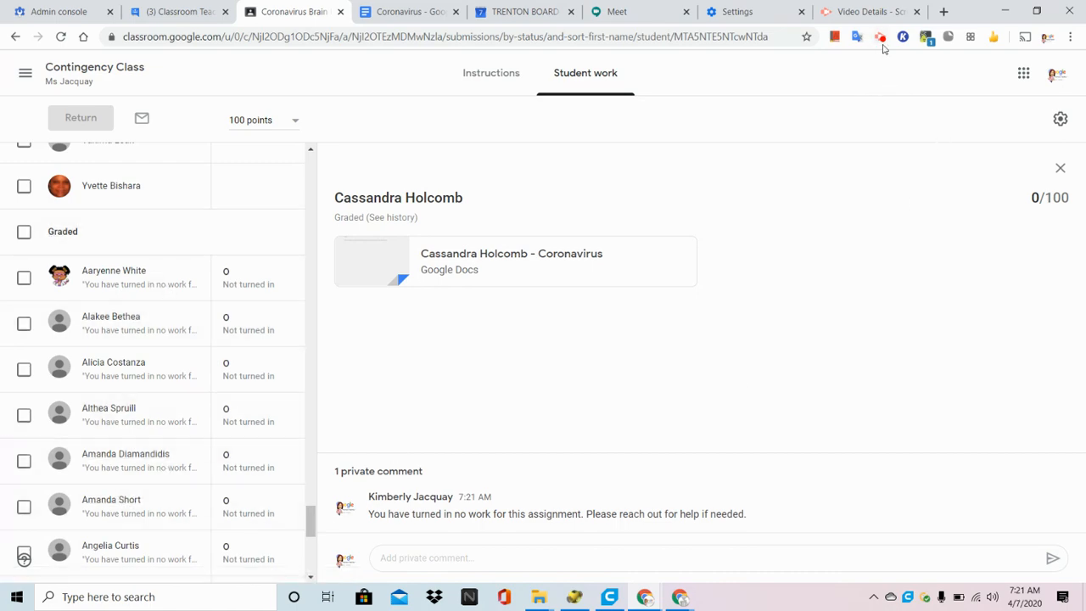